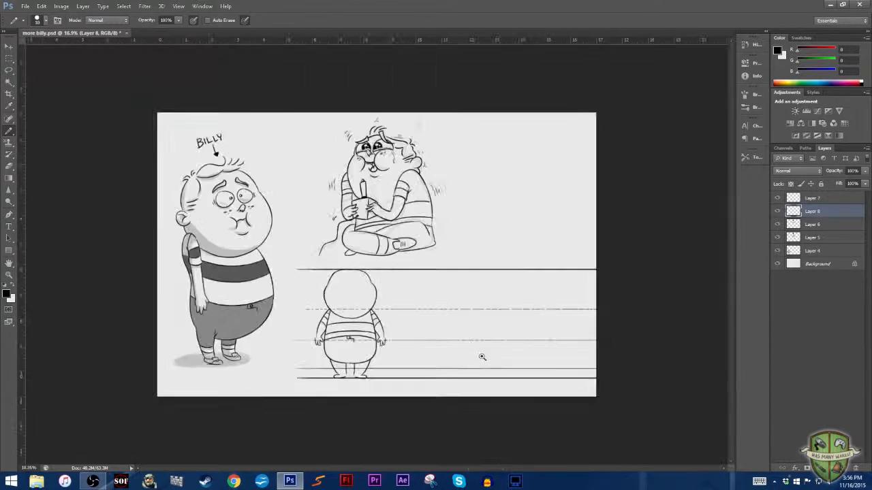
# Step: Zoom in and move to the turnaround layer to draw Billy's front, back and side views
pyautogui.press('ctrl++')
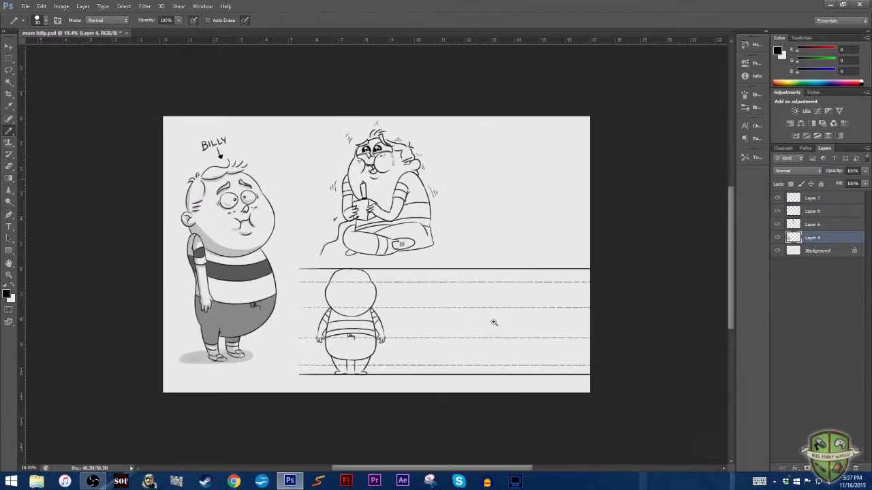
pyautogui.click(819, 197)
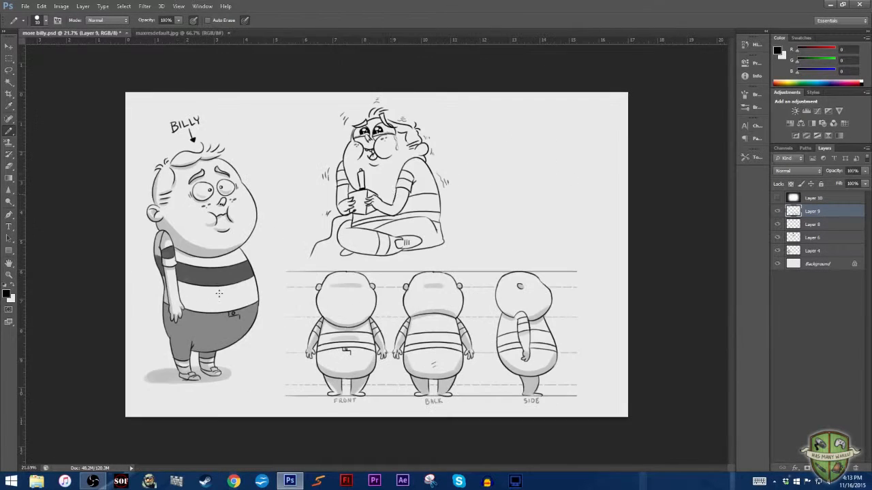
# Step: Import the shield logo image 'Stormbreak!!' onto Billy's sheet
pyautogui.click(25, 7)
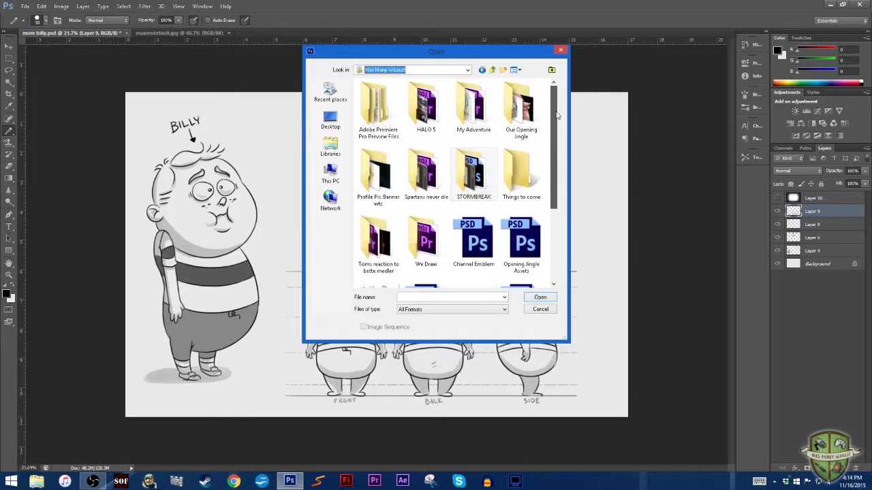
pyautogui.click(540, 297)
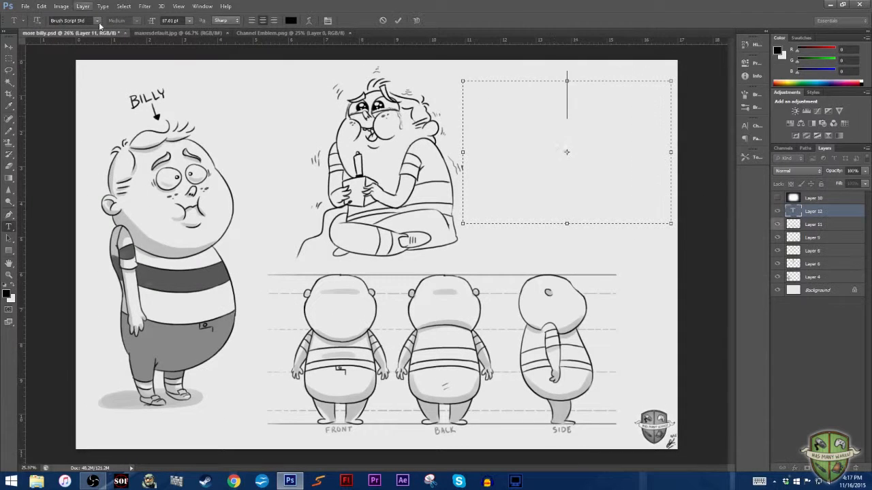
pyautogui.write('Stormbreak!!')
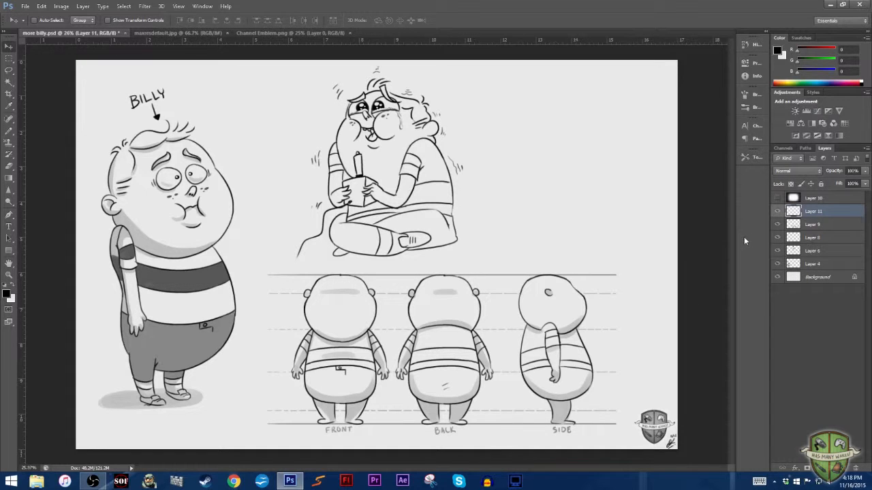
# Step: Commit the logo placement and paint gray shading on sitting Billy's body
pyautogui.click(27, 6)
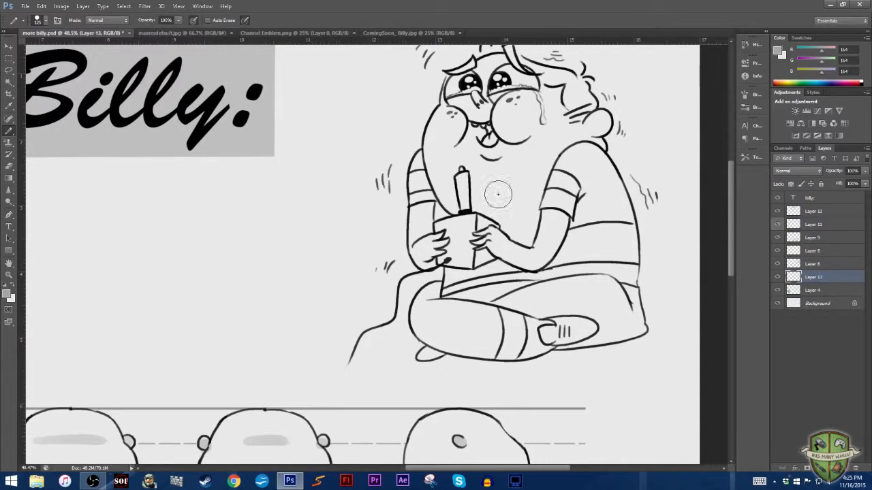
pyautogui.moveTo(497, 194); pyautogui.dragTo(625, 275)
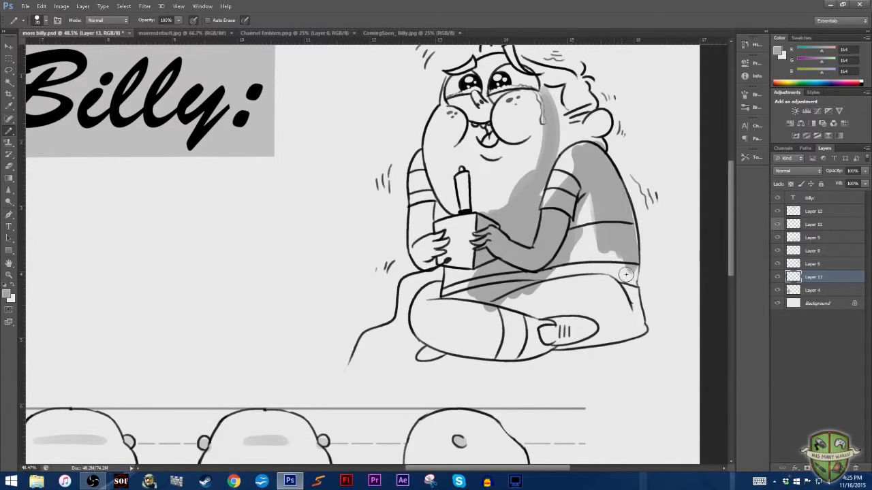